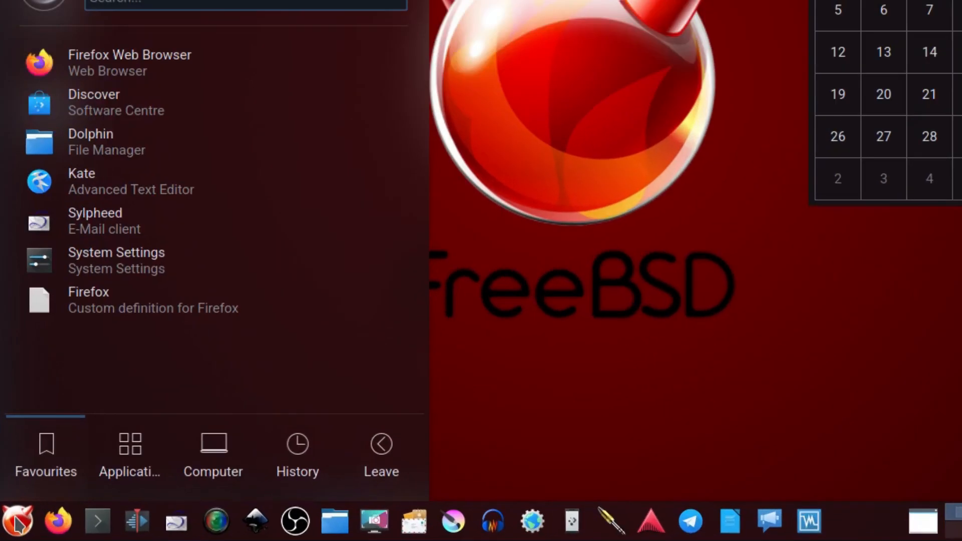
# Browse the Applications list by category and scroll toward the Graphics section
pyautogui.click(129, 453)
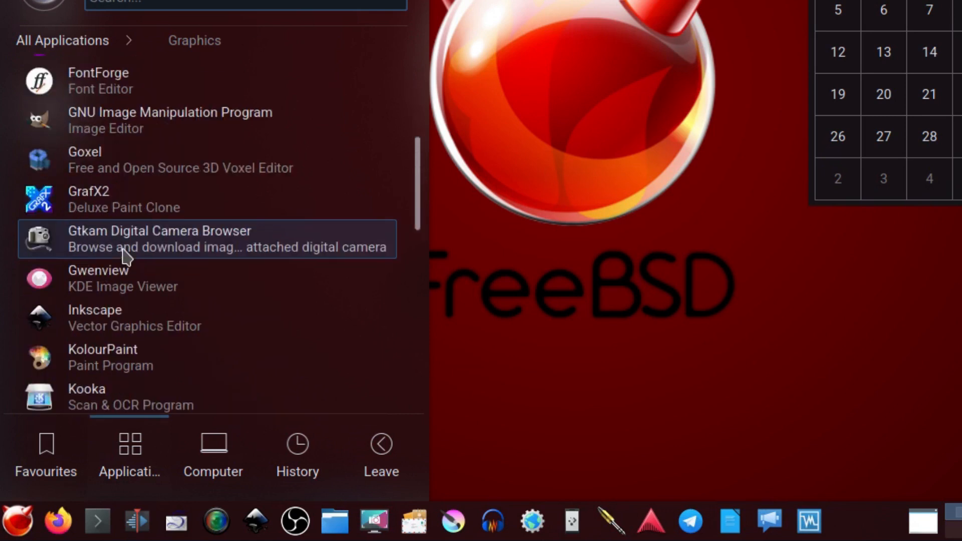
pyautogui.scroll(-3)
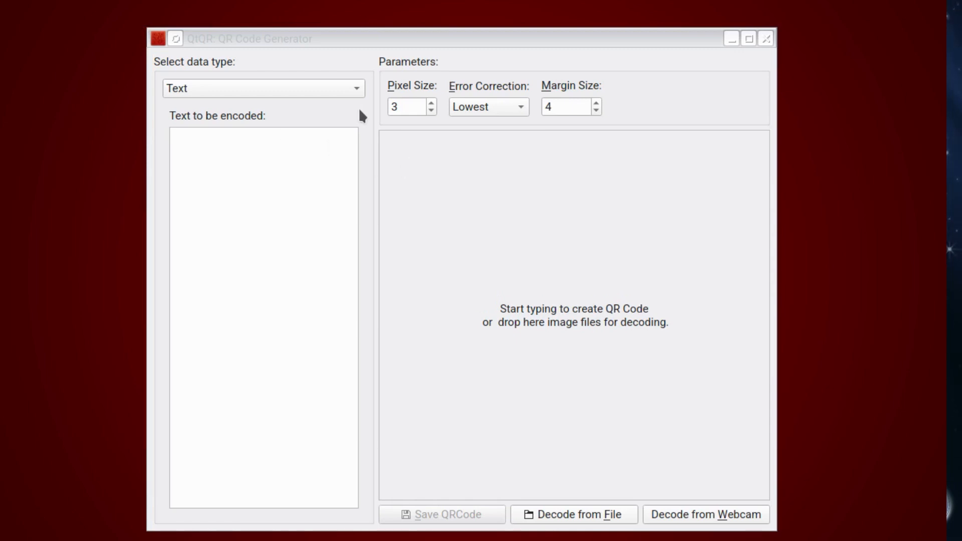
pyautogui.moveTo(316, 98)
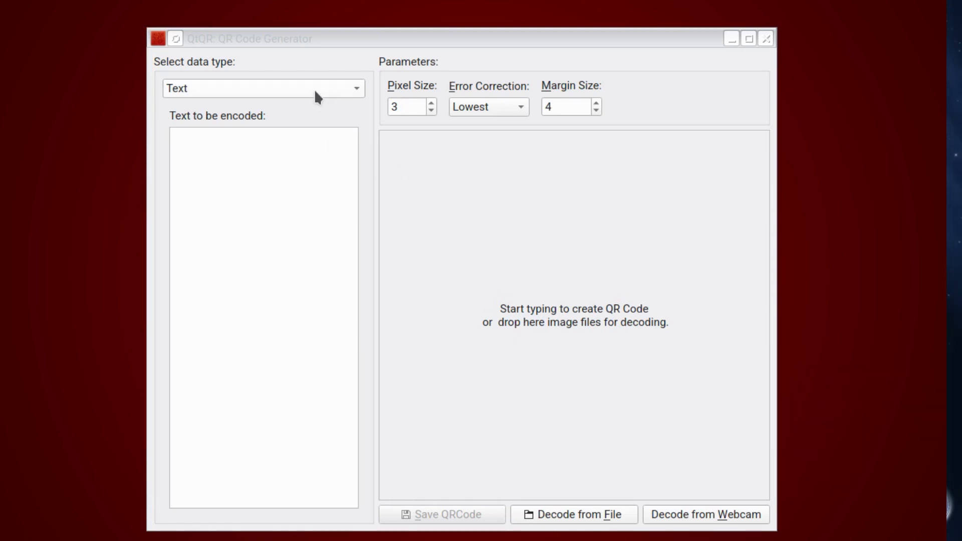
pyautogui.click(262, 88)
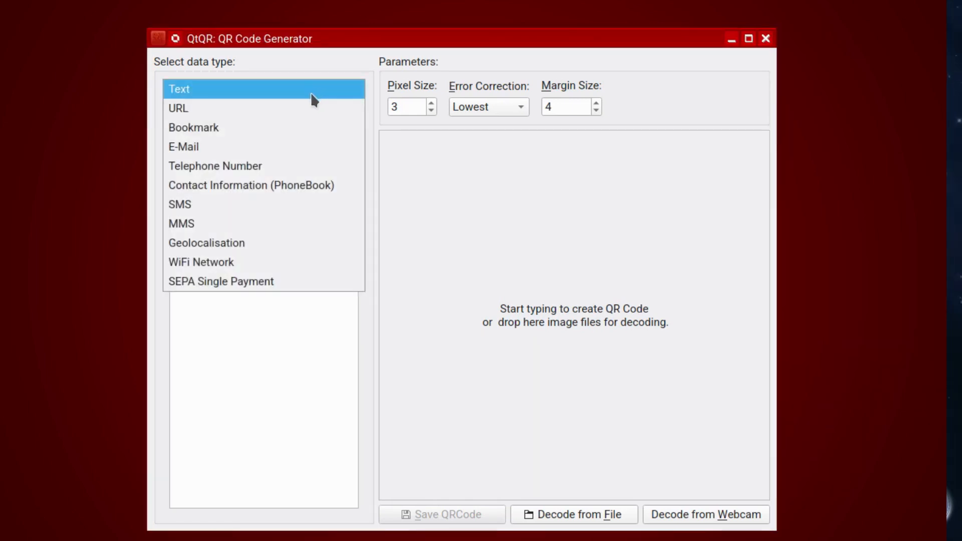
pyautogui.click(193, 127)
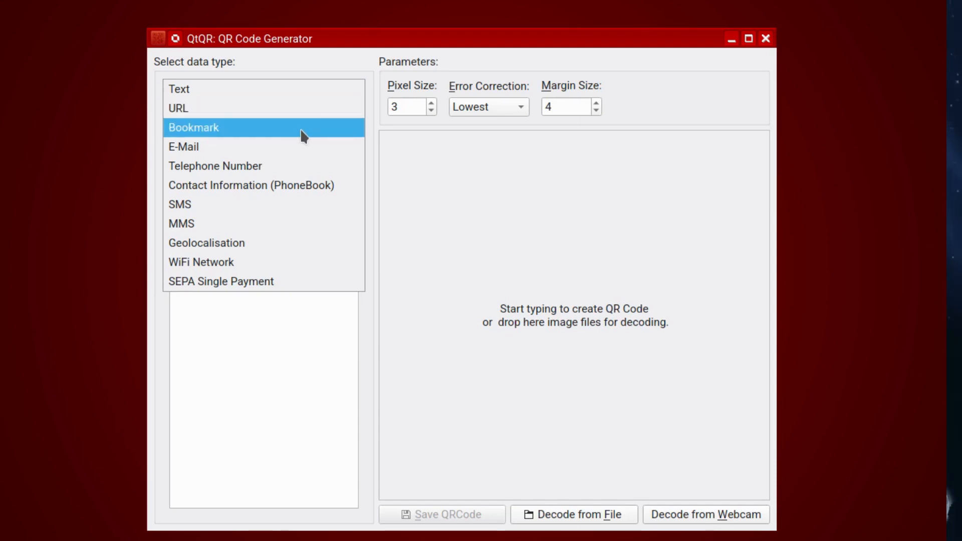
pyautogui.click(182, 147)
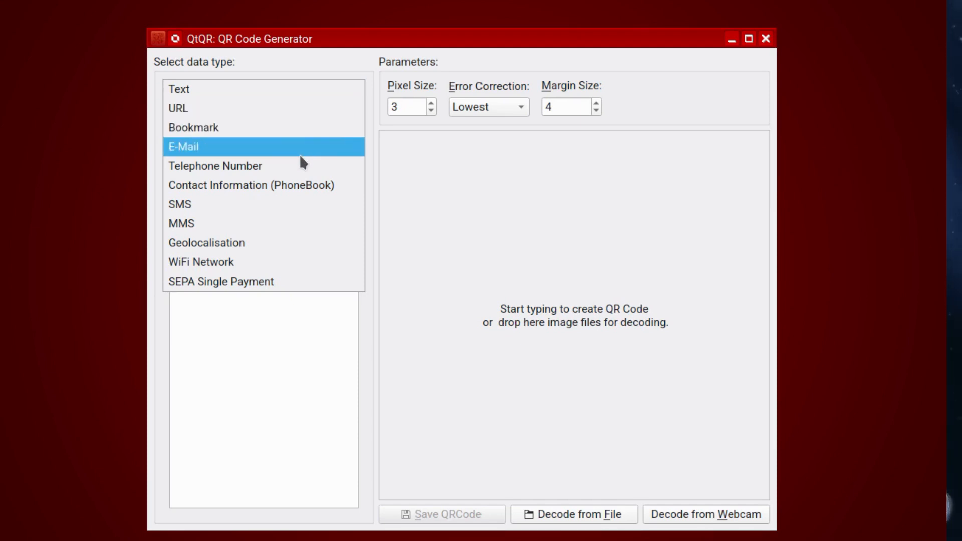
pyautogui.click(250, 184)
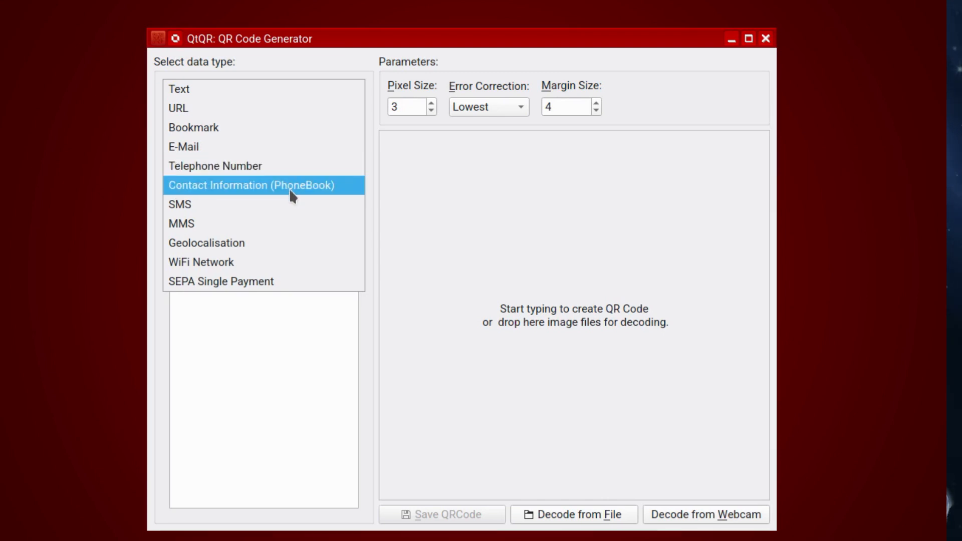
pyautogui.click(179, 204)
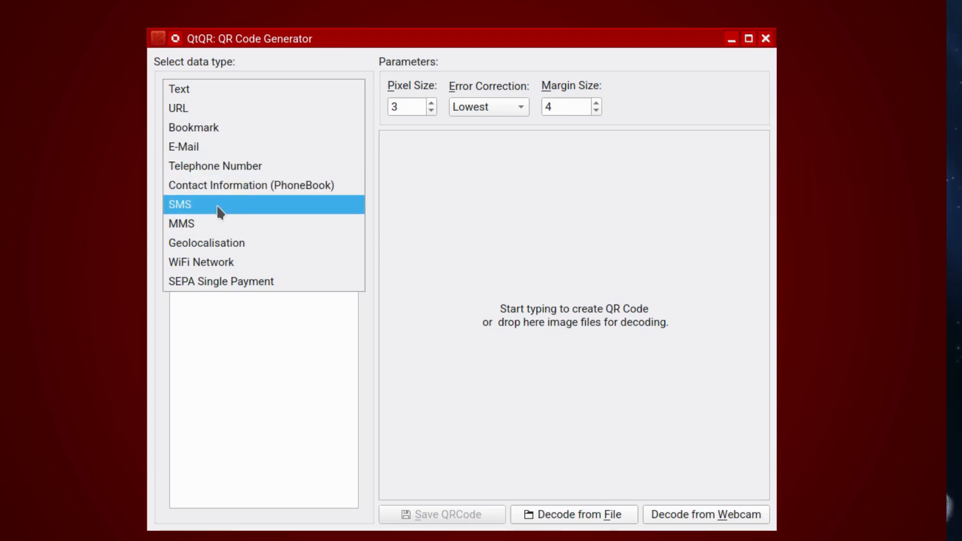
pyautogui.click(182, 223)
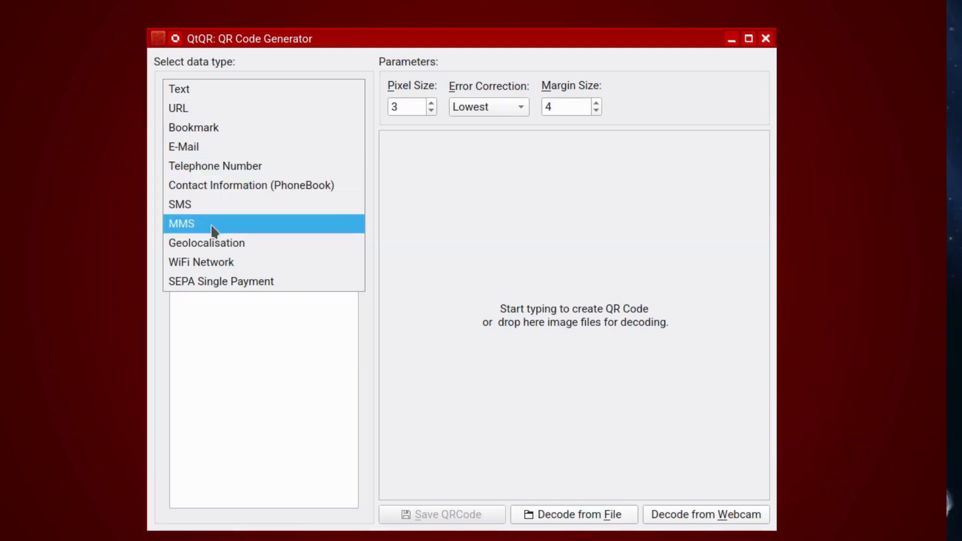
pyautogui.click(200, 261)
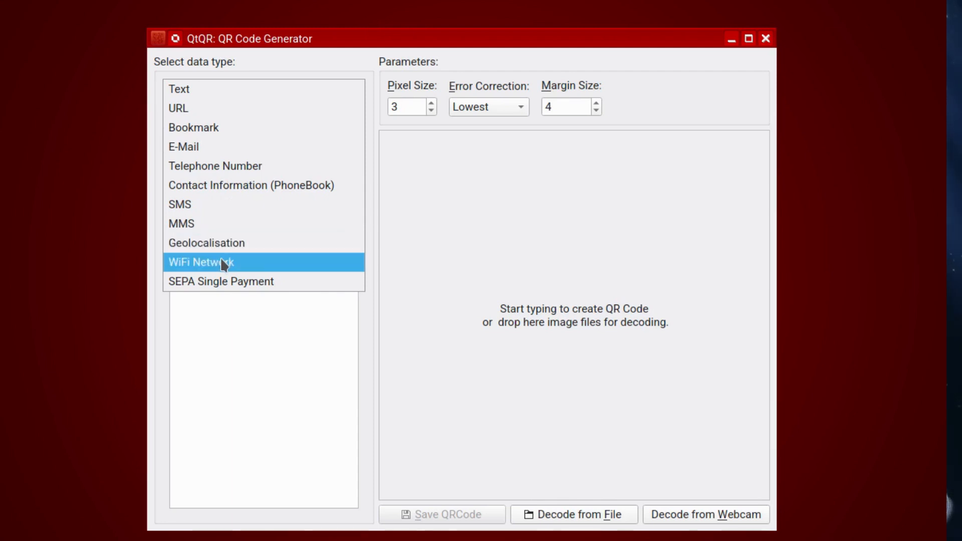
pyautogui.moveTo(231, 271)
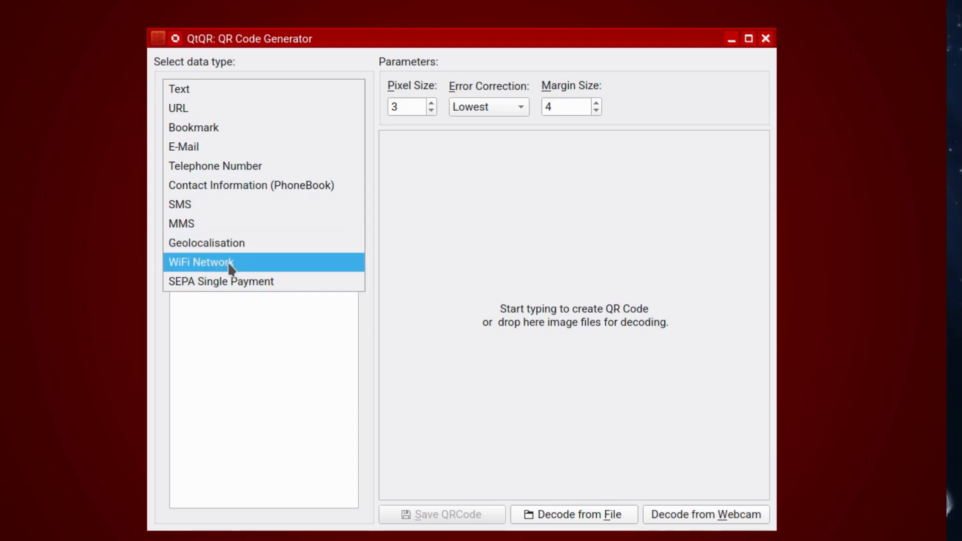
pyautogui.click(221, 280)
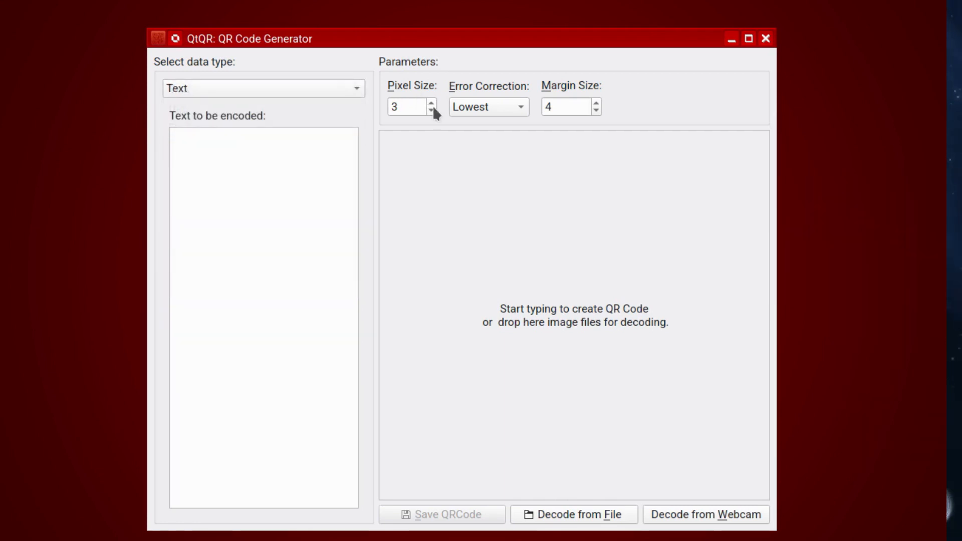
pyautogui.click(488, 106)
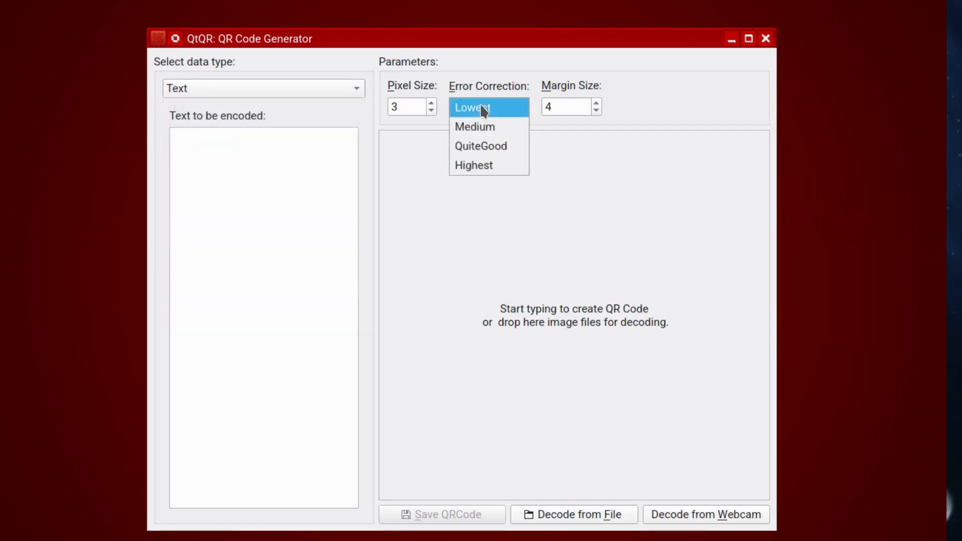
pyautogui.click(479, 108)
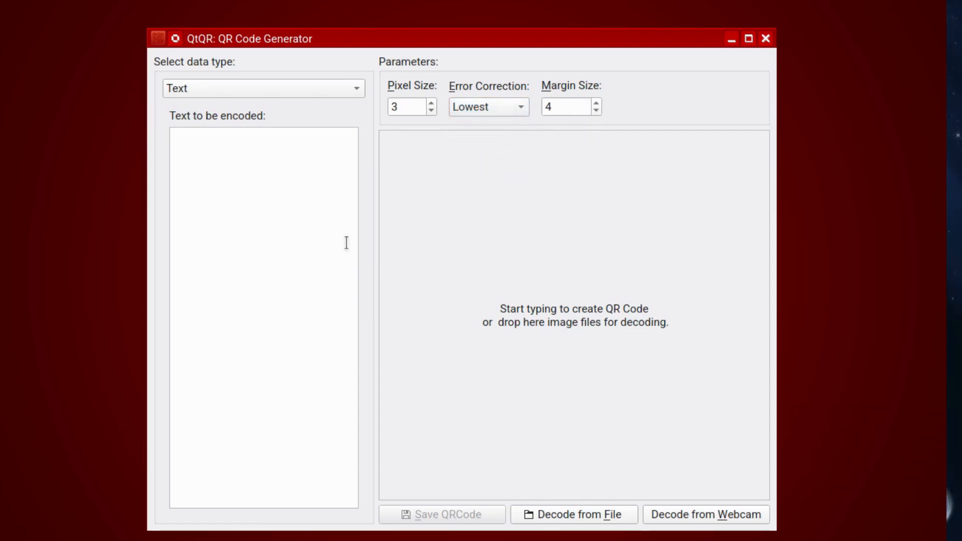
pyautogui.moveTo(443, 322)
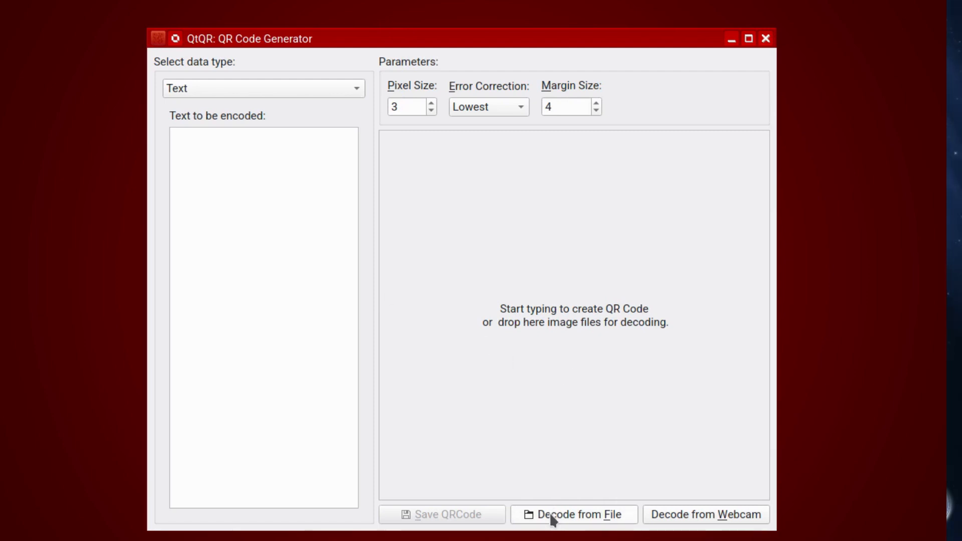
pyautogui.moveTo(662, 502)
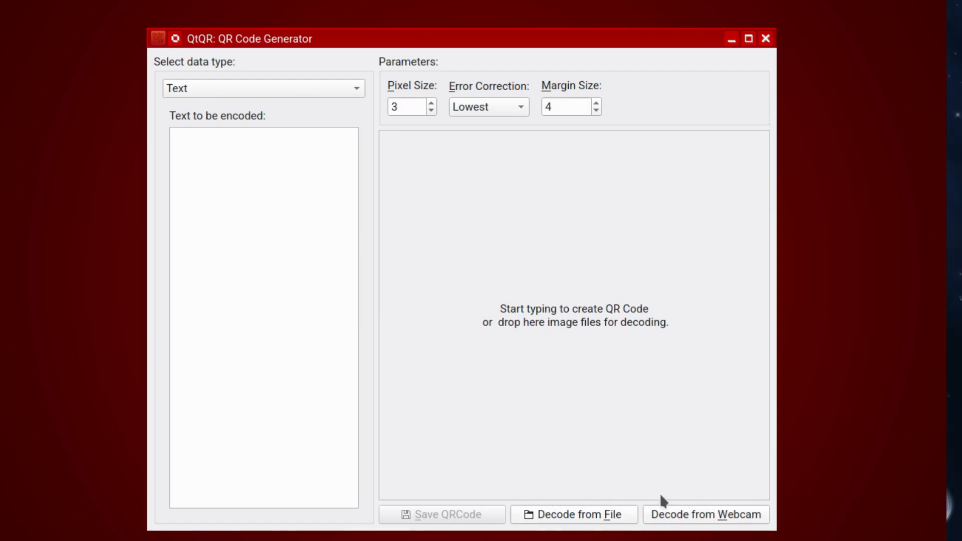
pyautogui.moveTo(445, 424)
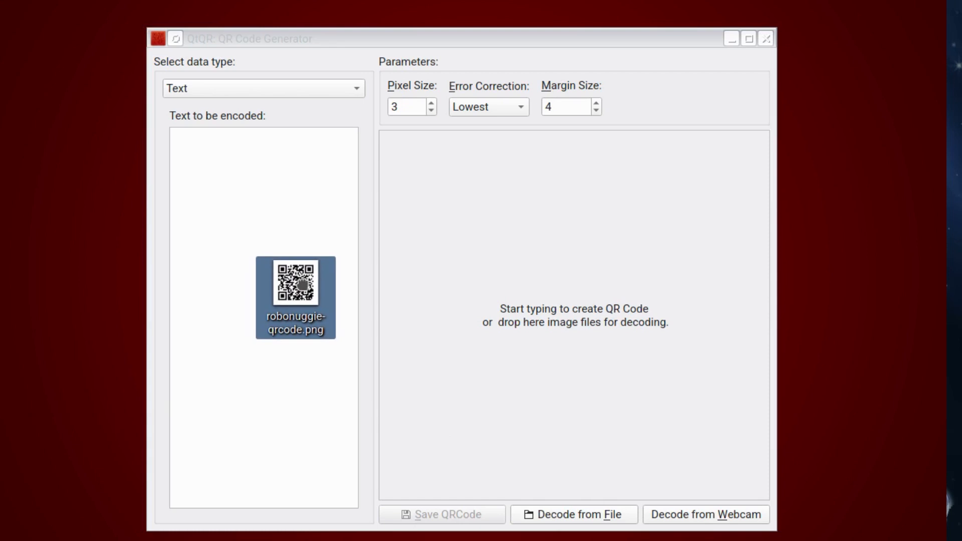
# Drop robonuggie-qrcode.png into QtQR, decode it and open the YouTube channel URL in the browser
pyautogui.moveTo(294, 297); pyautogui.dragTo(527, 238)
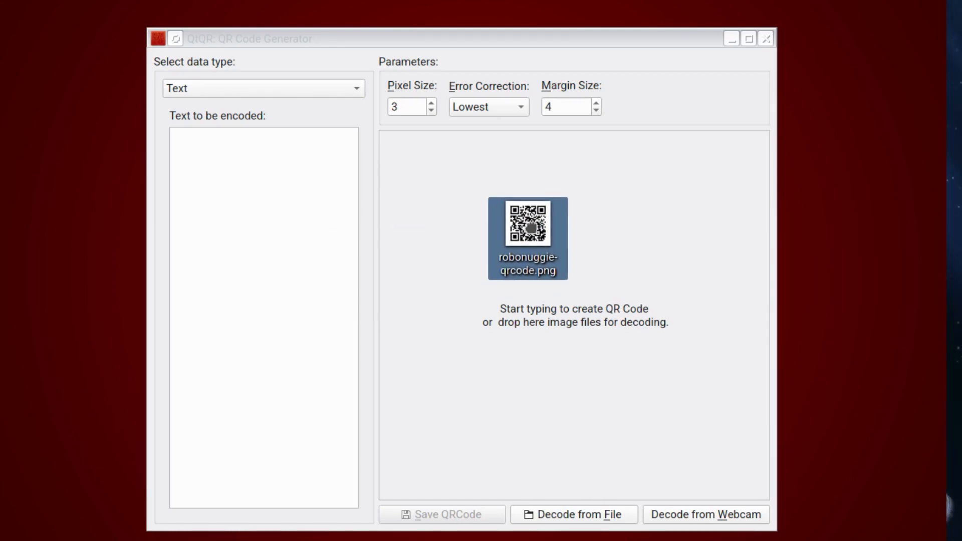
pyautogui.moveTo(526, 238); pyautogui.dragTo(573, 280)
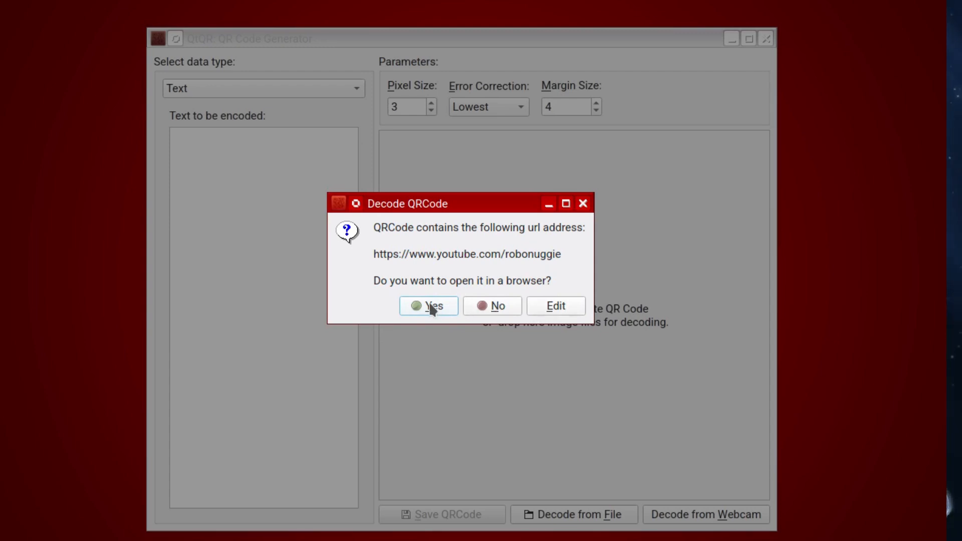
pyautogui.click(428, 306)
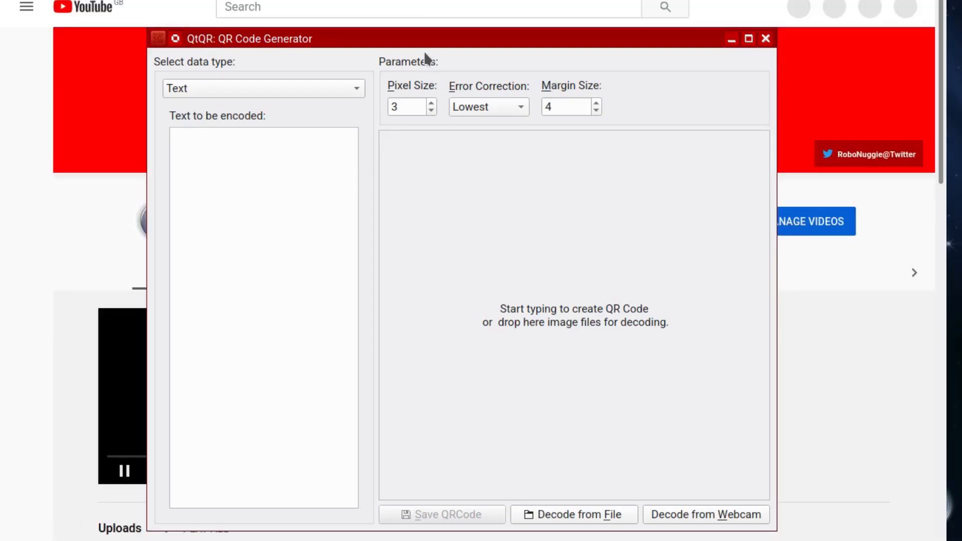
# Bring the empty QtQR generator window back in front of the browser
pyautogui.click(764, 39)
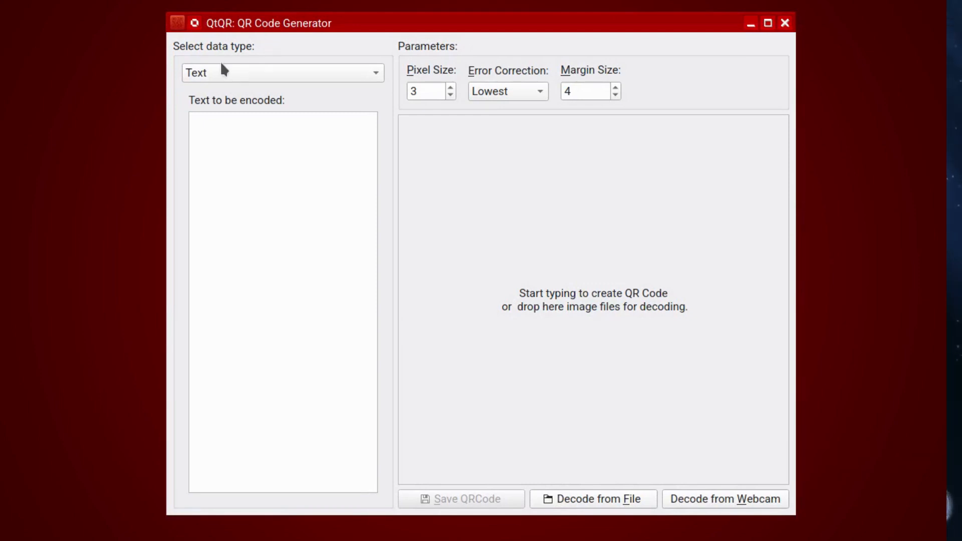
pyautogui.click(282, 72)
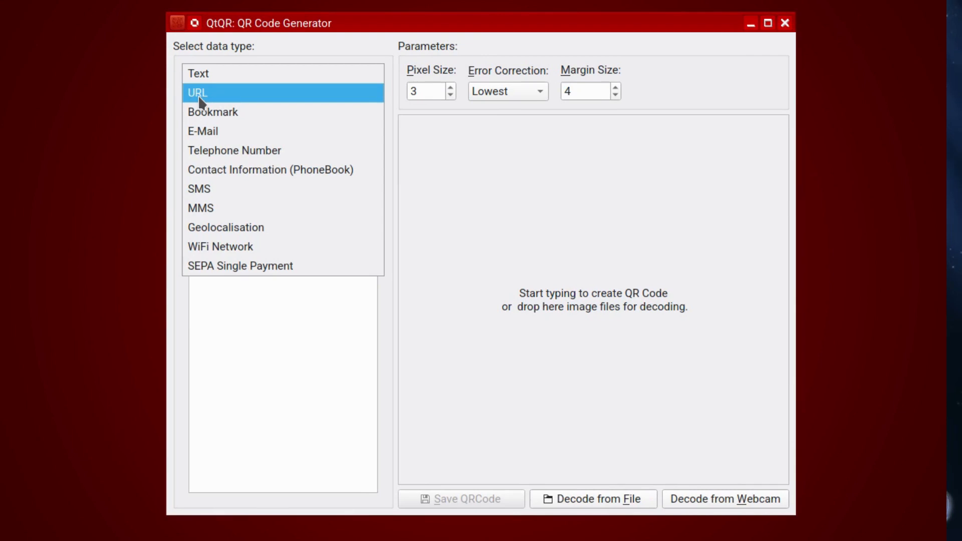
pyautogui.click(198, 92)
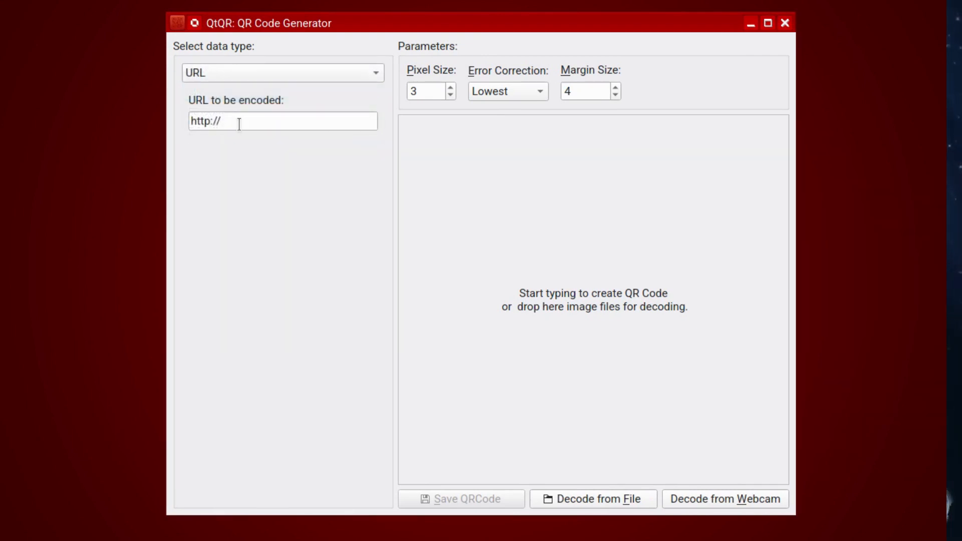
pyautogui.write('you')
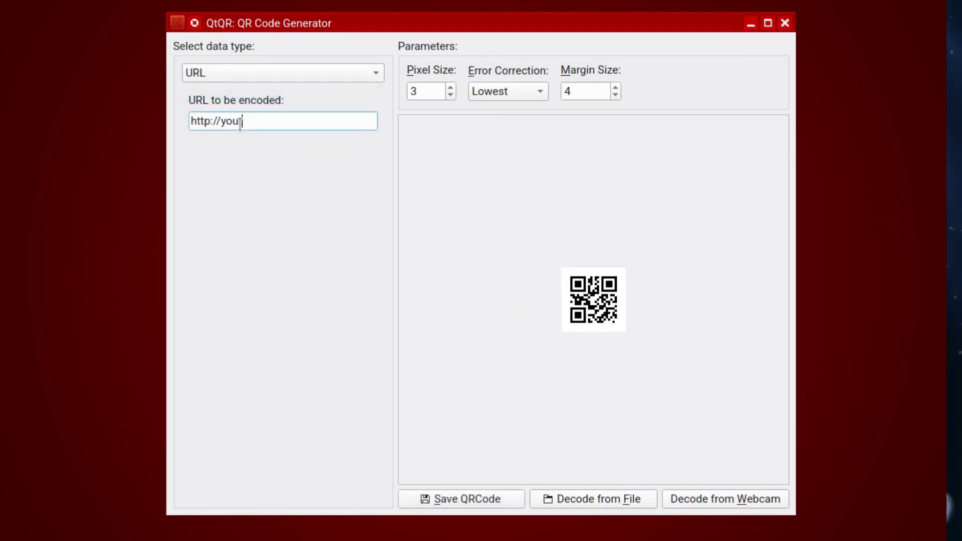
pyautogui.write('tube/')
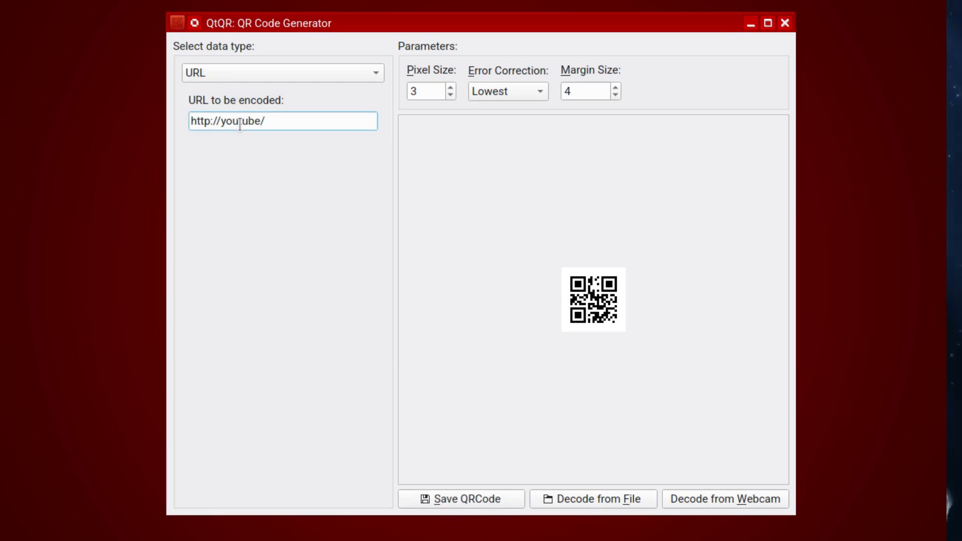
pyautogui.write('robo')
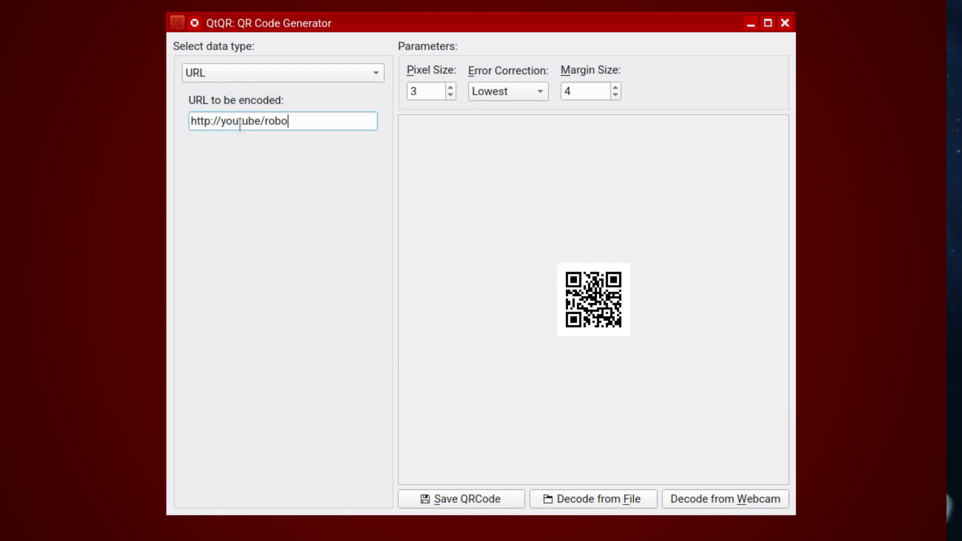
pyautogui.write('nuggie')
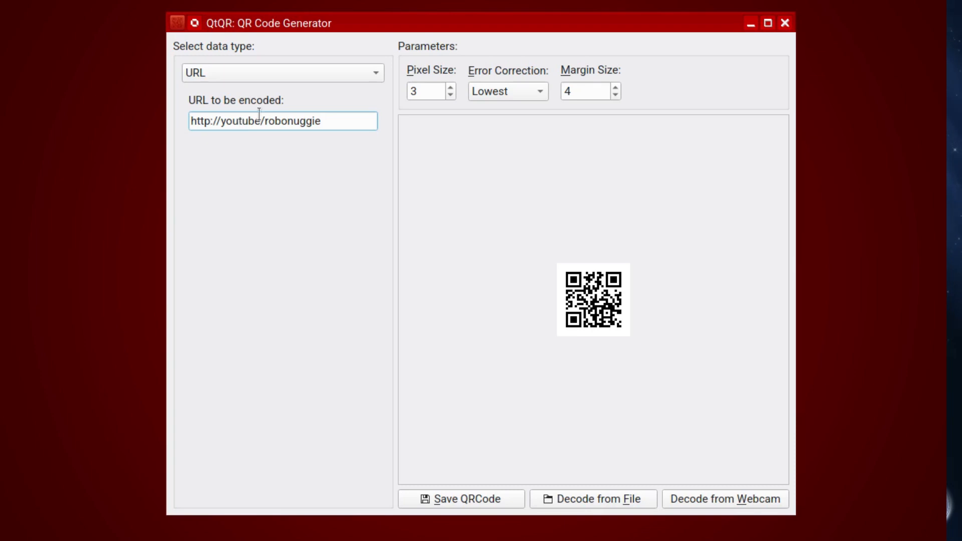
pyautogui.click(460, 498)
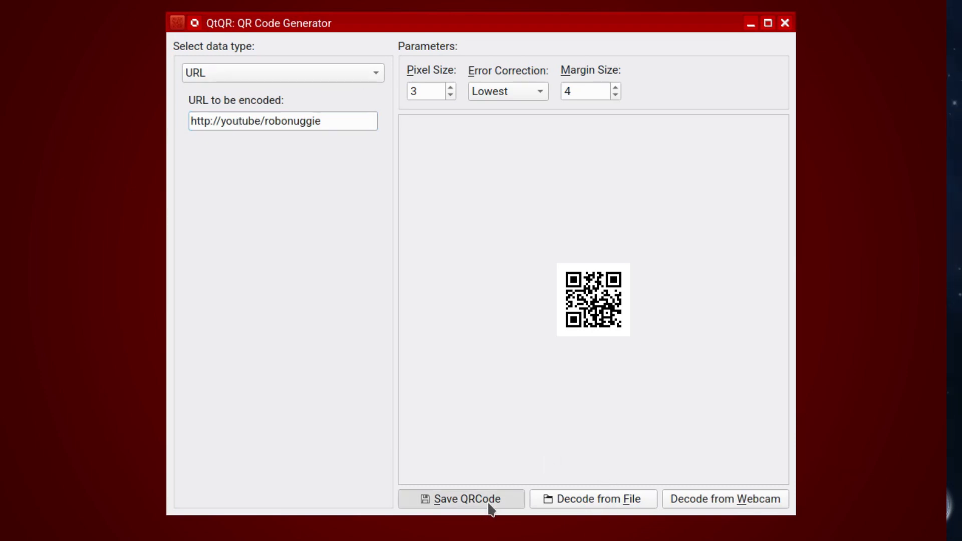
# Save the generated QR code to the Desktop as new-qrcode.png and acknowledge the success message
pyautogui.click(461, 497)
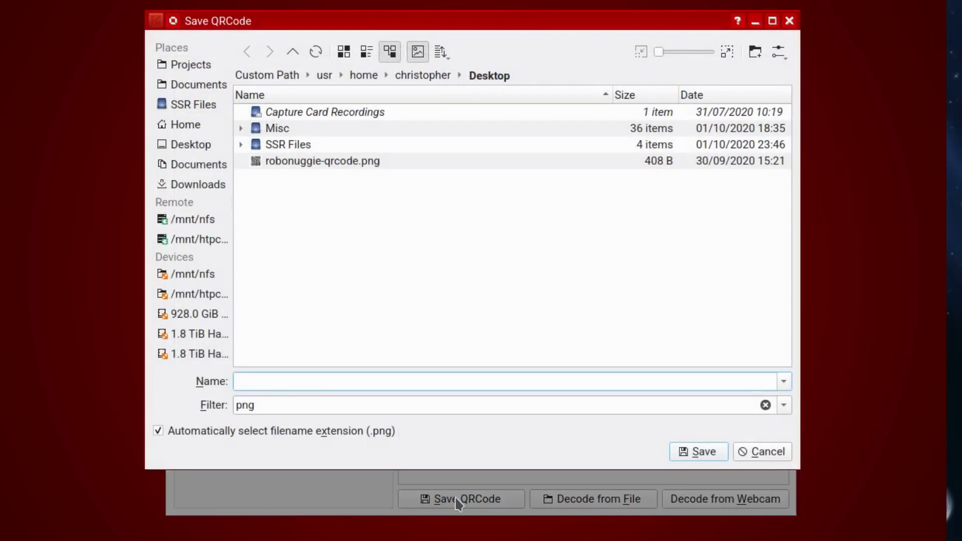
pyautogui.moveTo(344, 154)
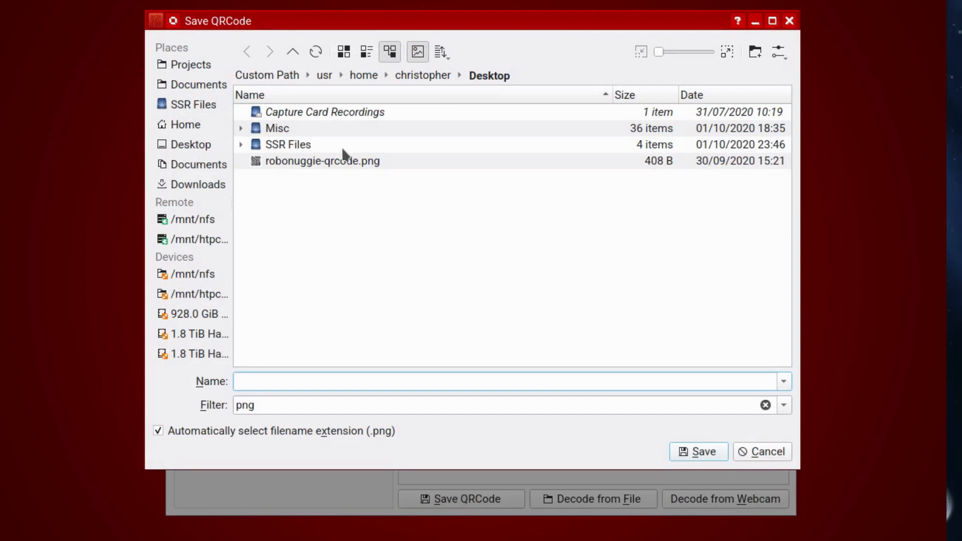
pyautogui.write('new')
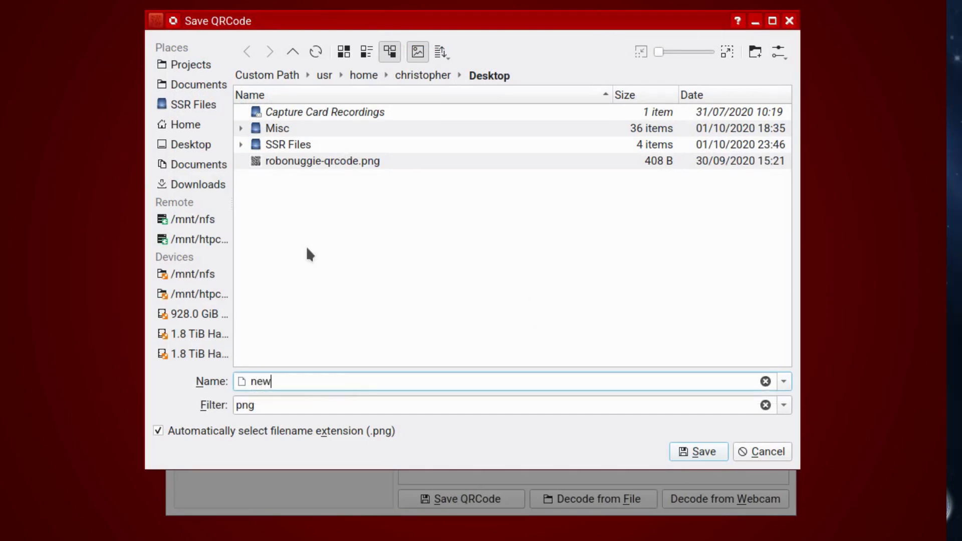
pyautogui.write('-qrcode')
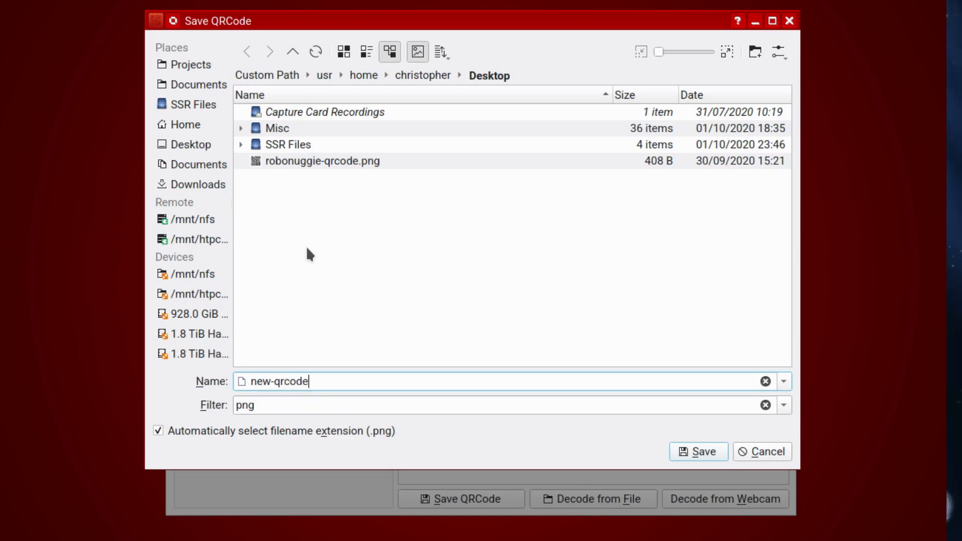
pyautogui.click(698, 452)
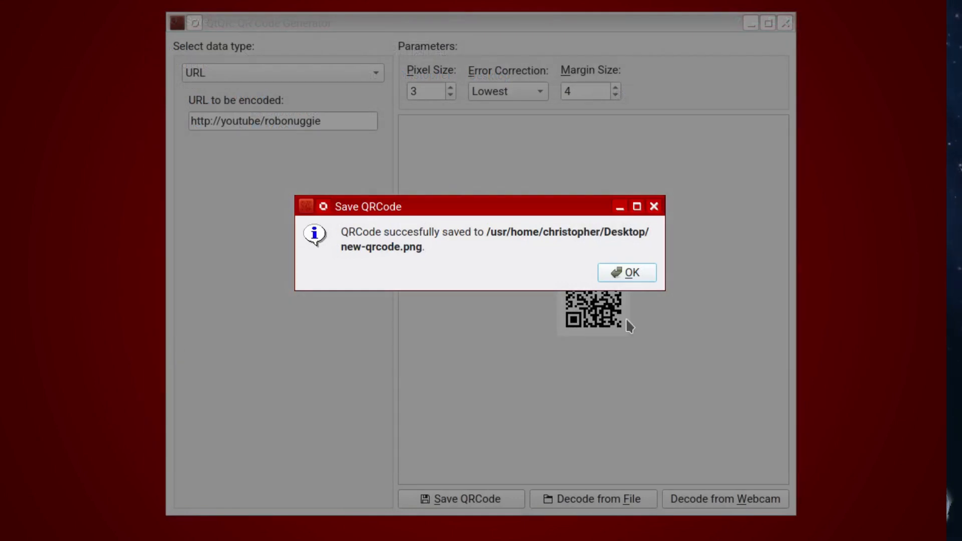
pyautogui.click(626, 272)
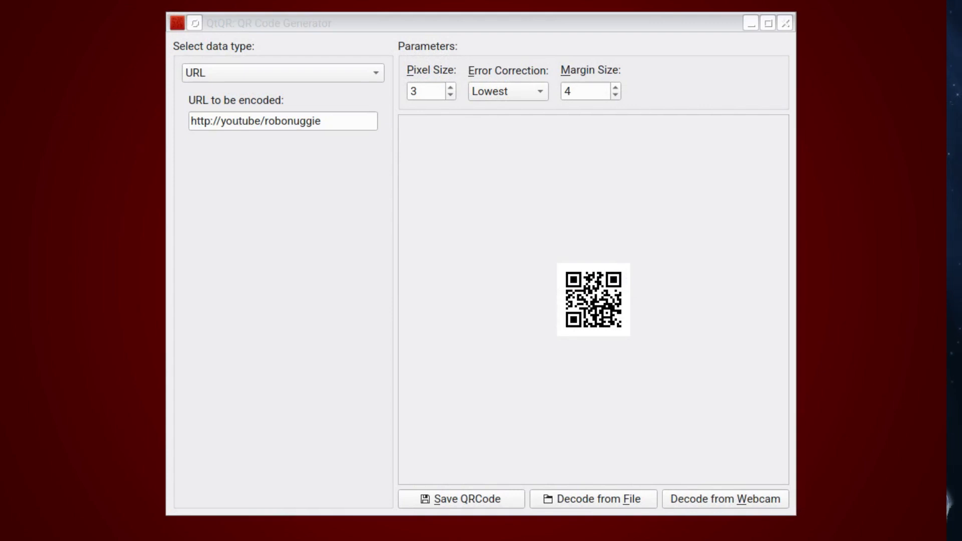
pyautogui.moveTo(472, 85)
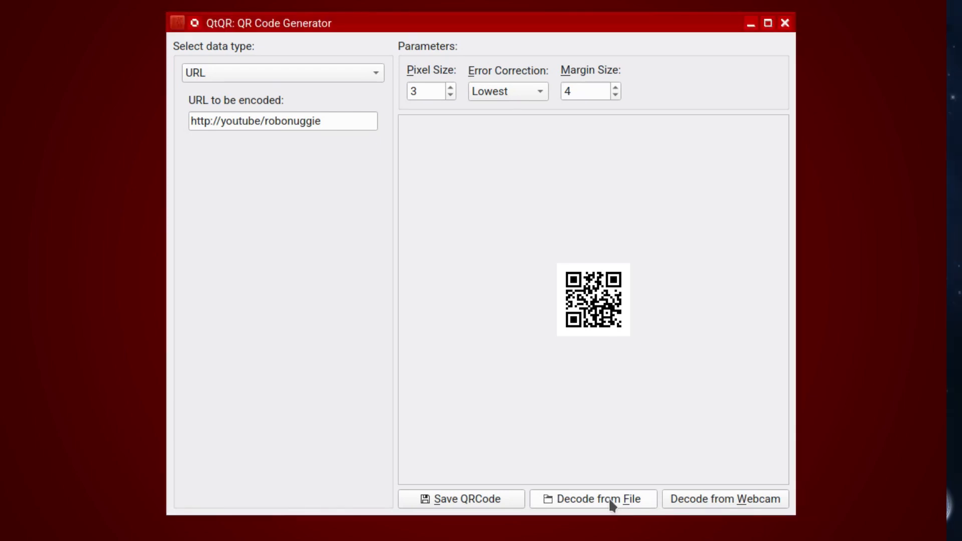
pyautogui.click(592, 497)
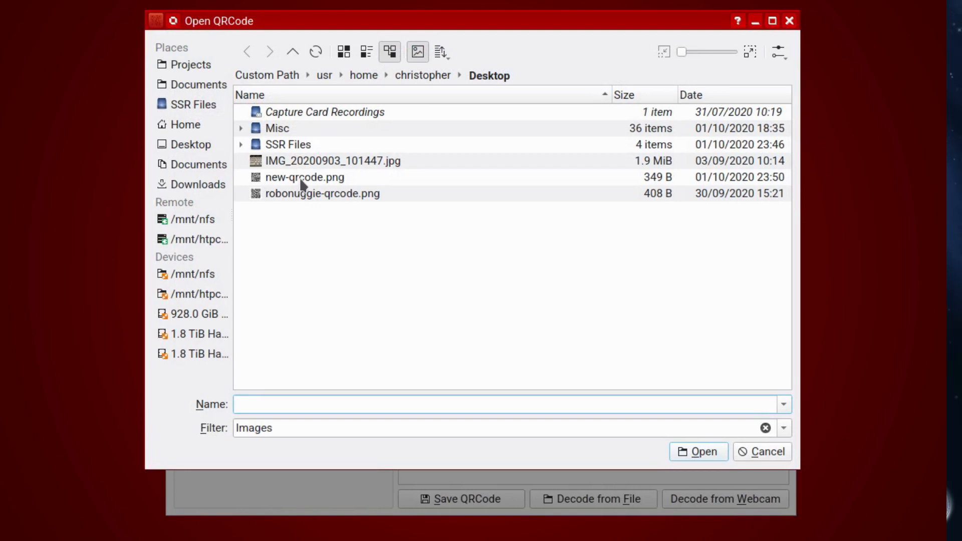
pyautogui.doubleClick(321, 193)
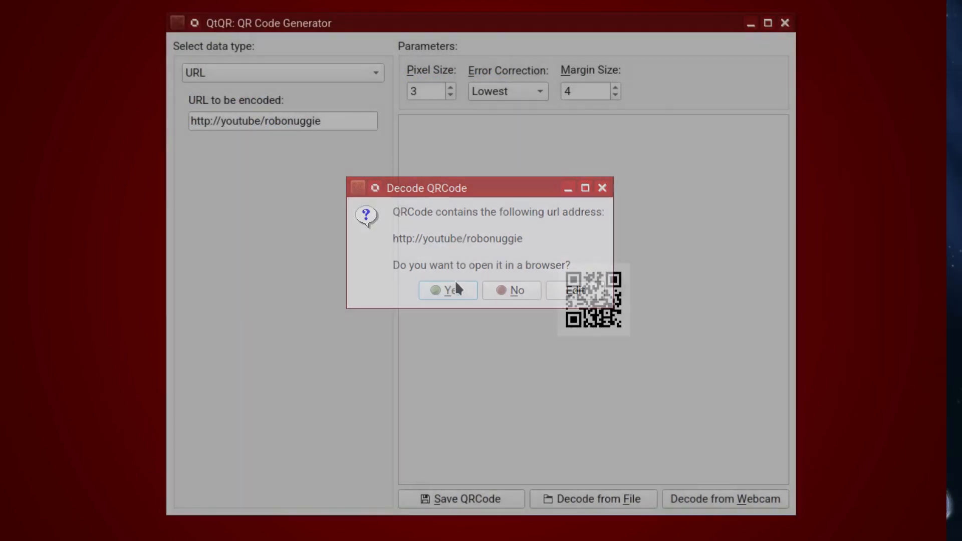
pyautogui.click(448, 290)
pyautogui.write('.com')
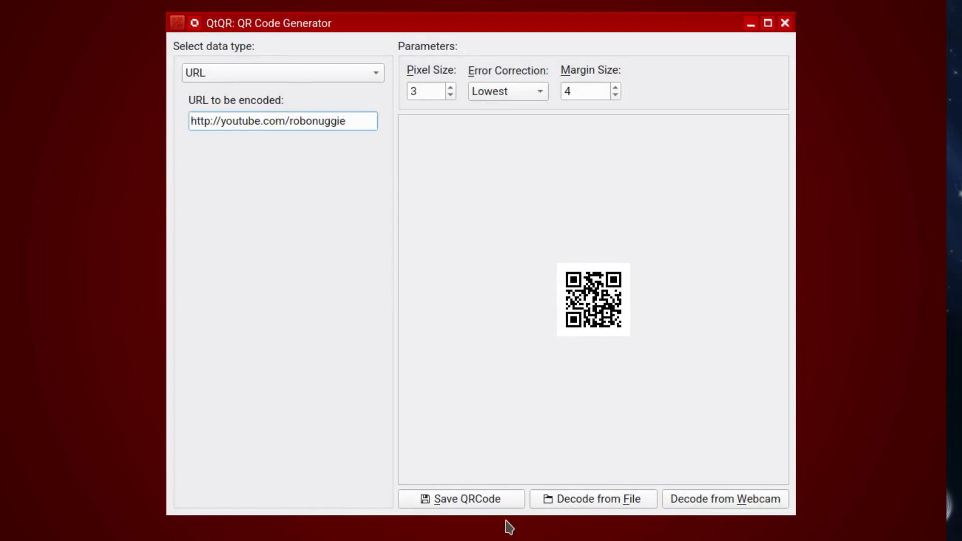
pyautogui.click(461, 499)
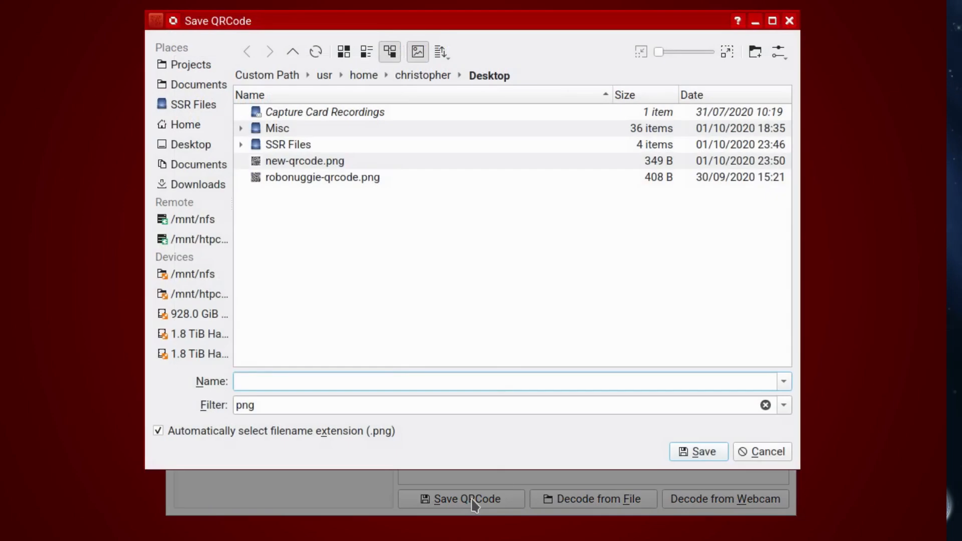
pyautogui.click(698, 451)
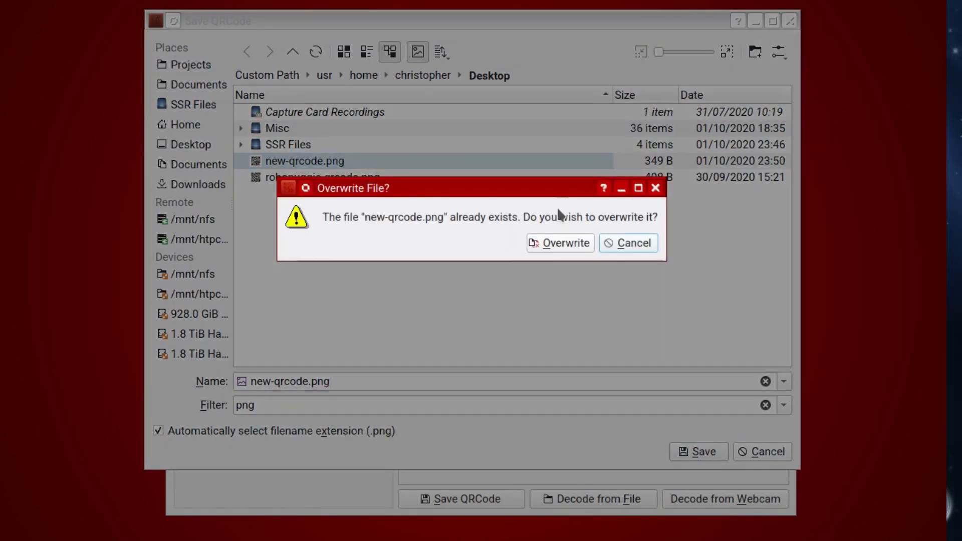
pyautogui.click(559, 242)
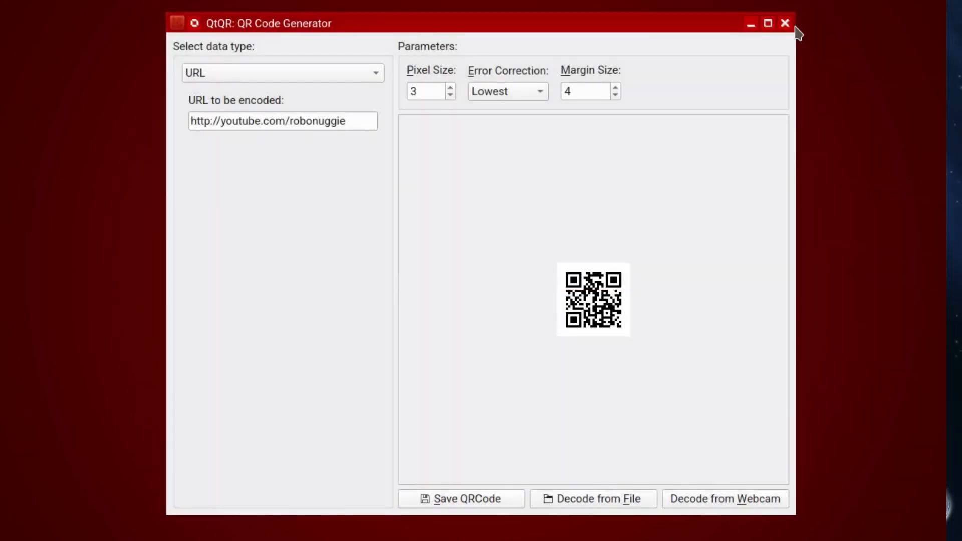
pyautogui.click(592, 497)
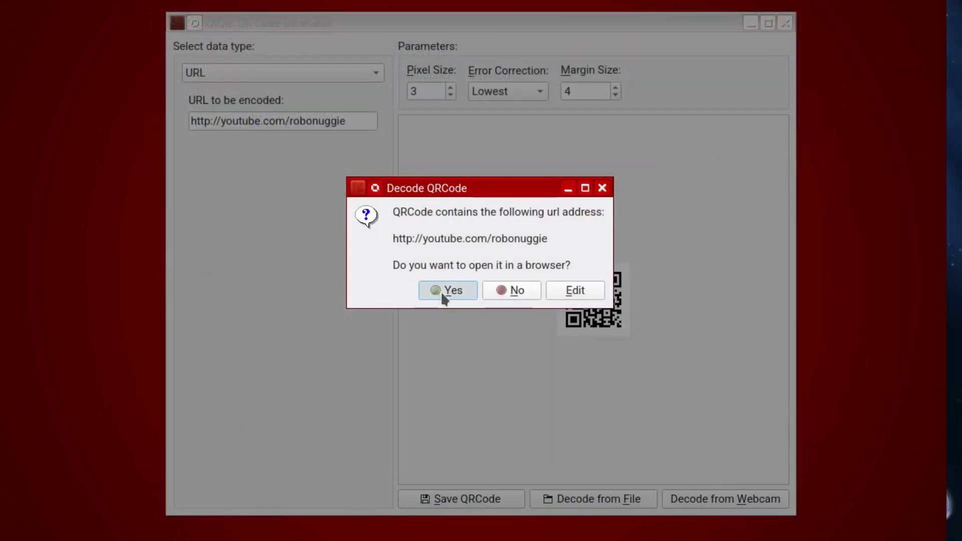
pyautogui.click(446, 289)
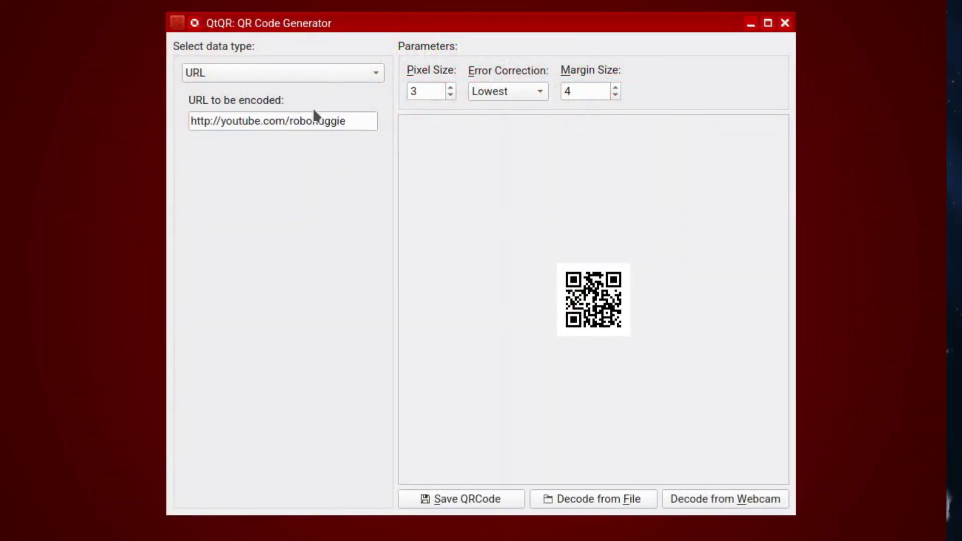
# Switch through the Bookmark, E-Mail, Telephone Number, Contact Information and MMS data types
pyautogui.click(281, 72)
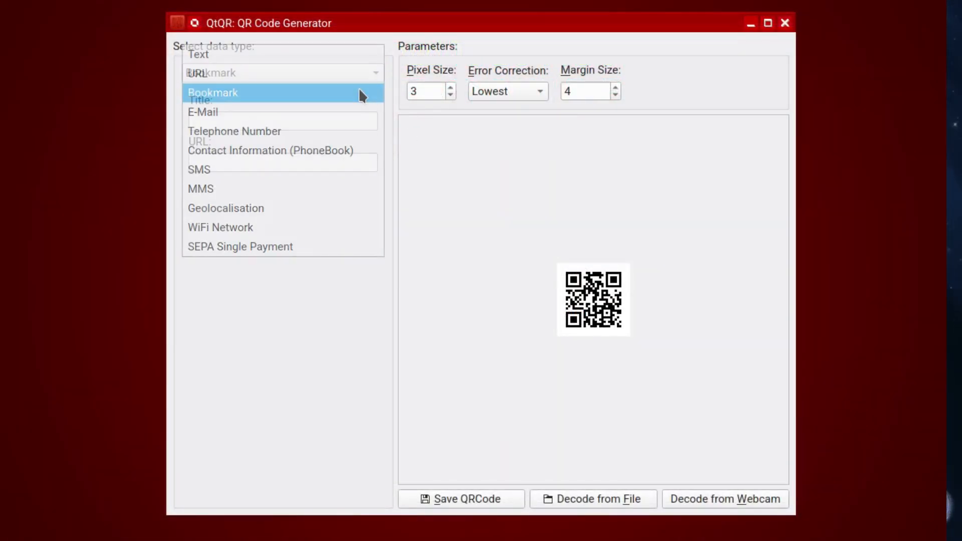
pyautogui.click(212, 92)
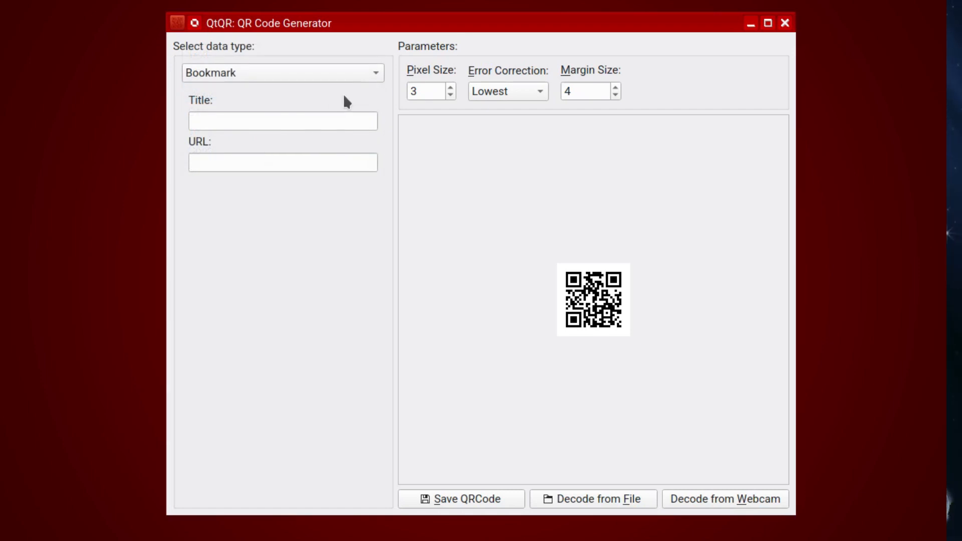
pyautogui.click(282, 72)
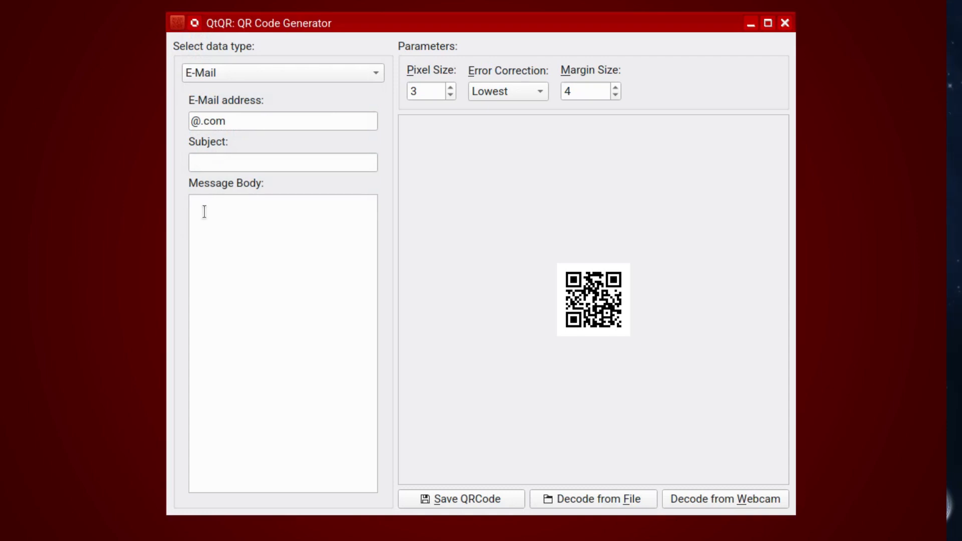
pyautogui.moveTo(294, 88)
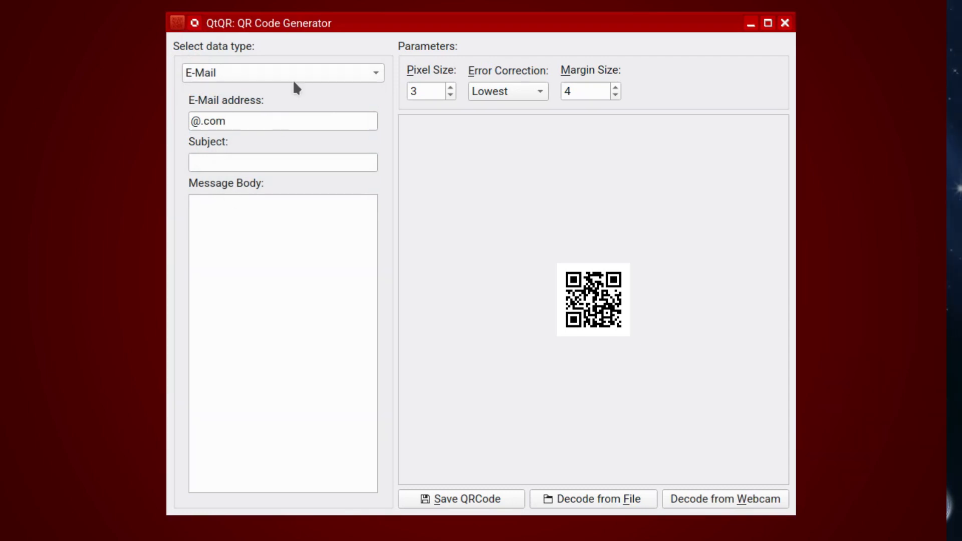
pyautogui.click(281, 72)
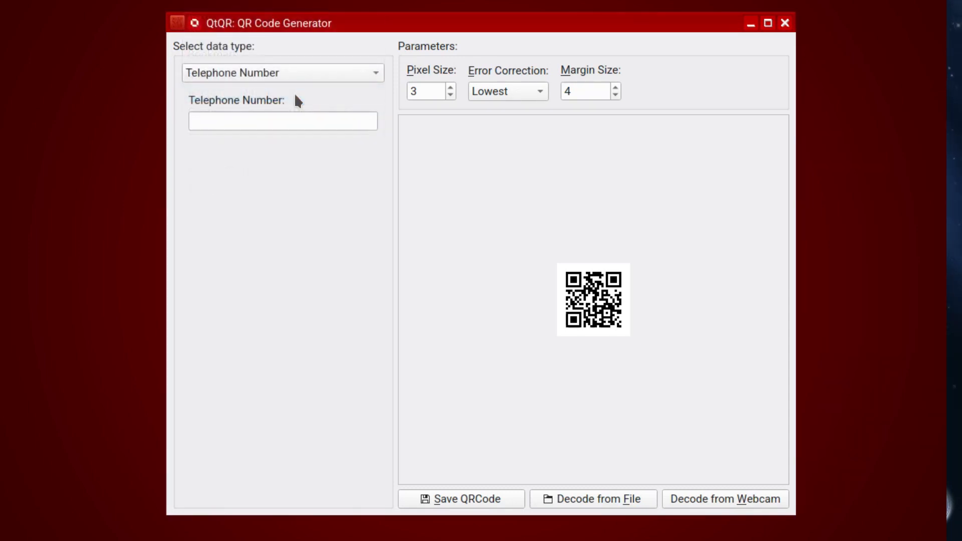
pyautogui.click(282, 72)
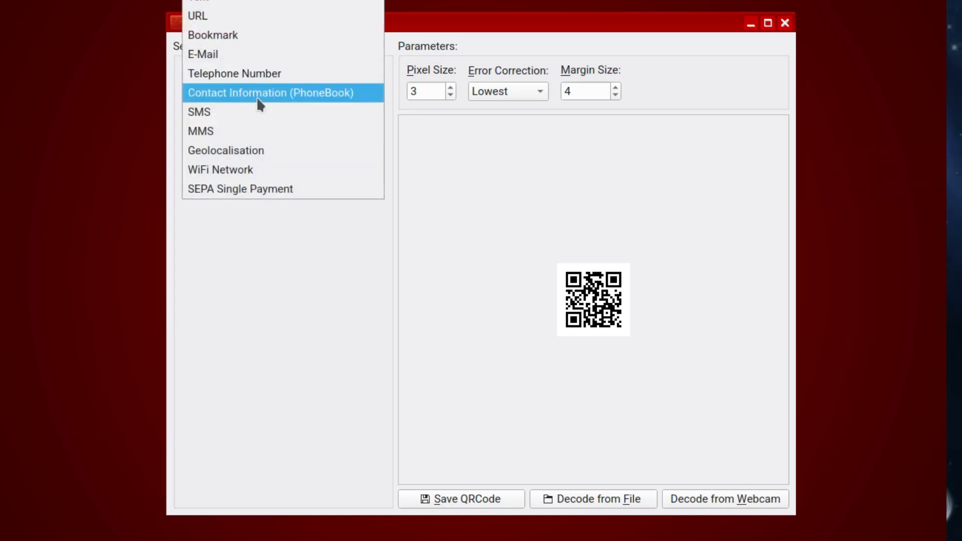
pyautogui.click(269, 92)
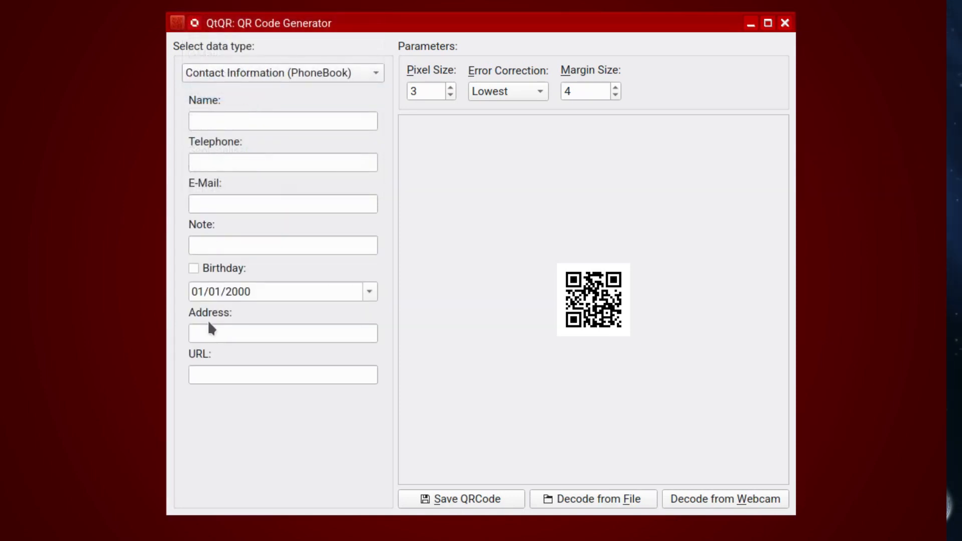
pyautogui.click(282, 72)
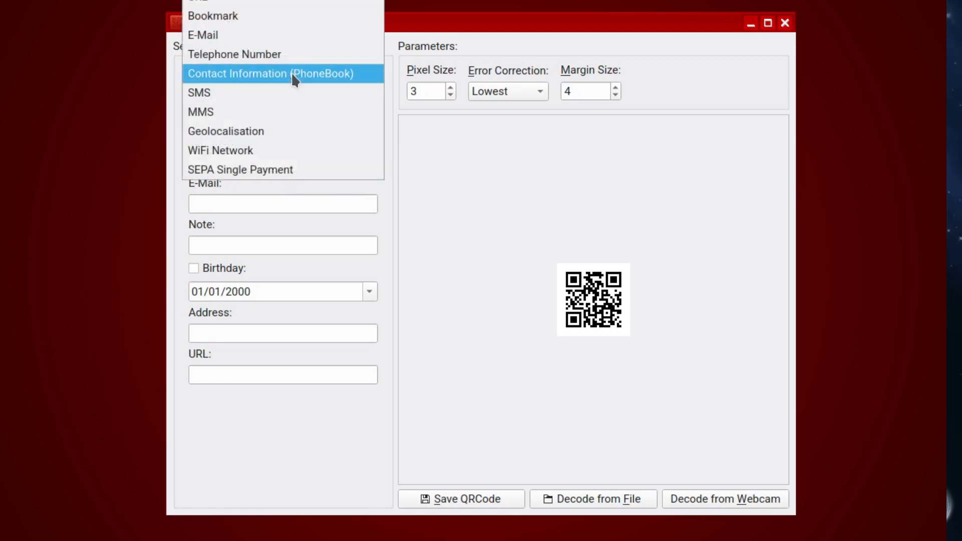
pyautogui.click(199, 92)
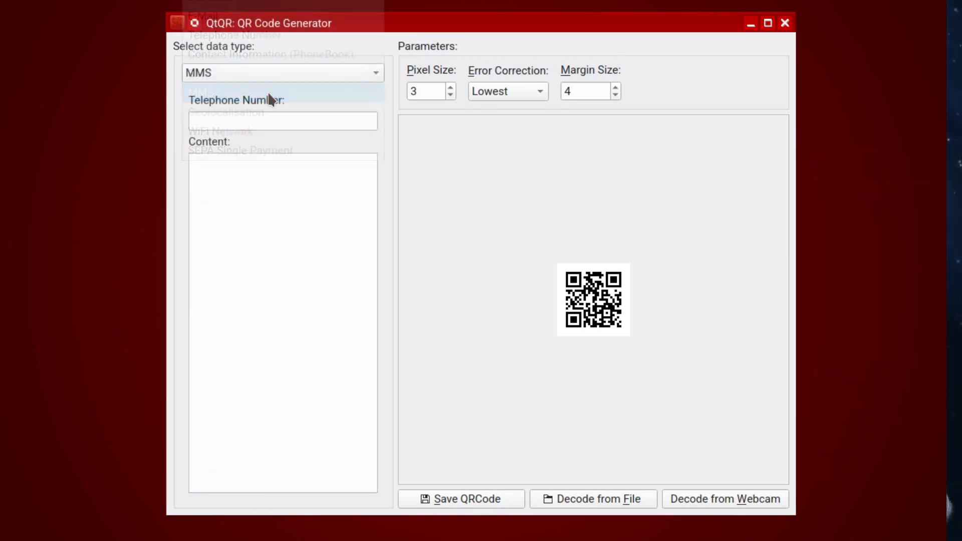
# Try Geolocalisation, WiFi Network with WPA/WPA2 encryption, then SEPA Single Payment
pyautogui.click(281, 72)
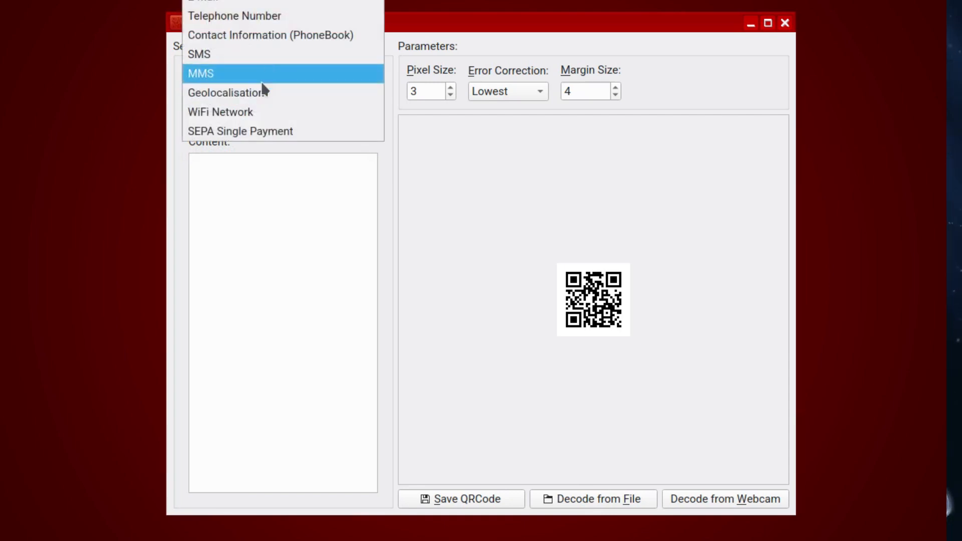
pyautogui.click(227, 92)
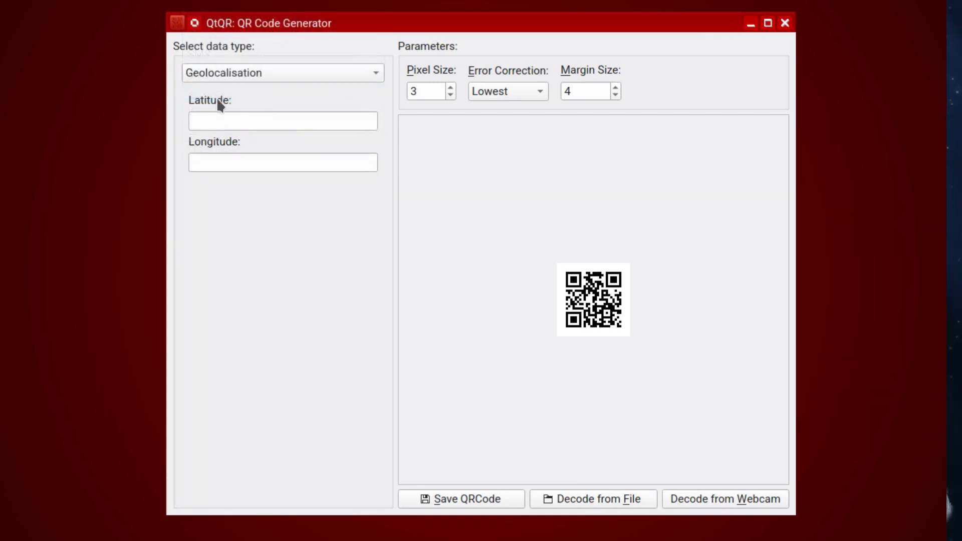
pyautogui.click(283, 72)
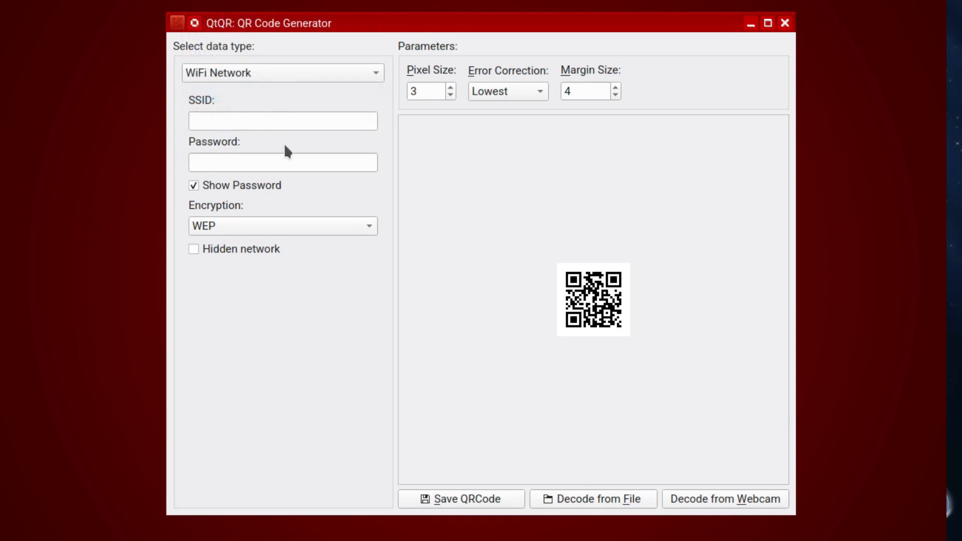
pyautogui.moveTo(239, 224)
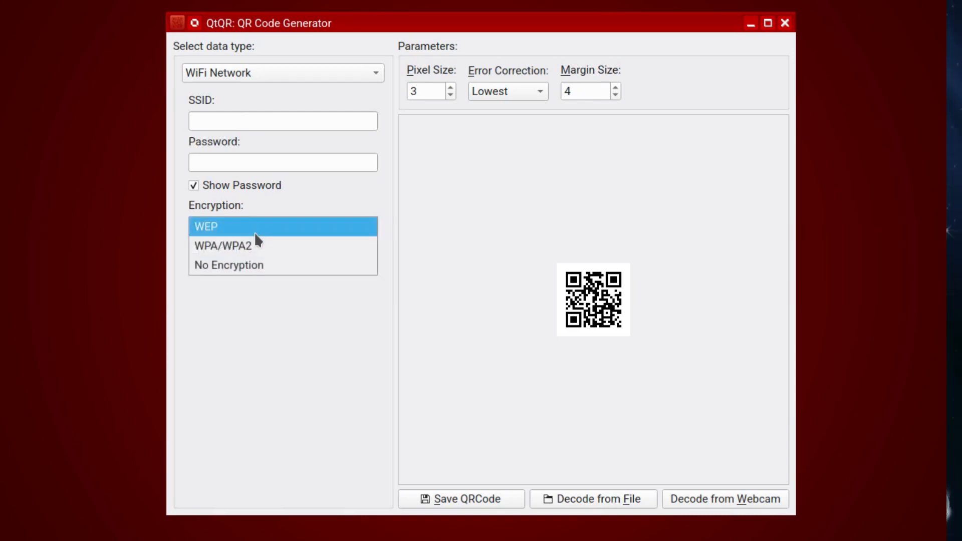
pyautogui.click(224, 245)
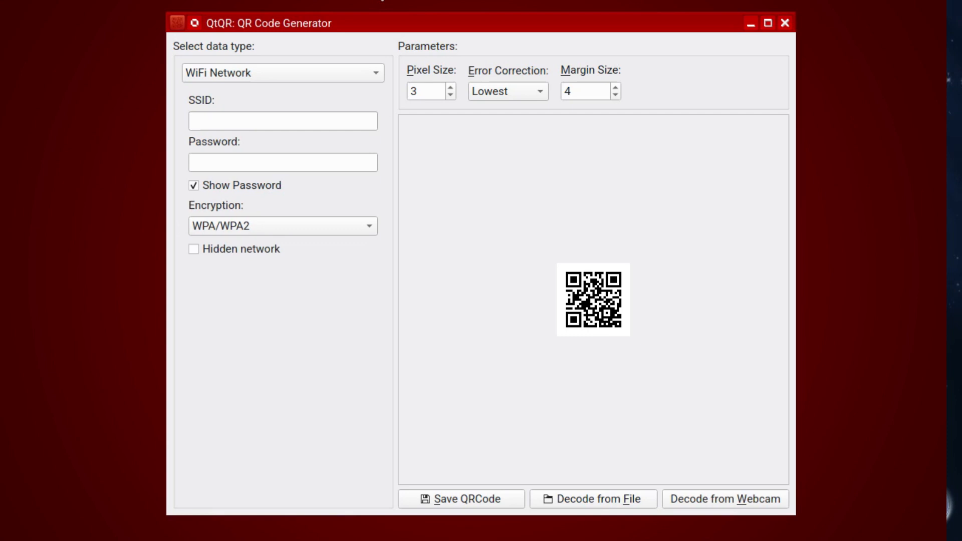
pyautogui.moveTo(288, 55)
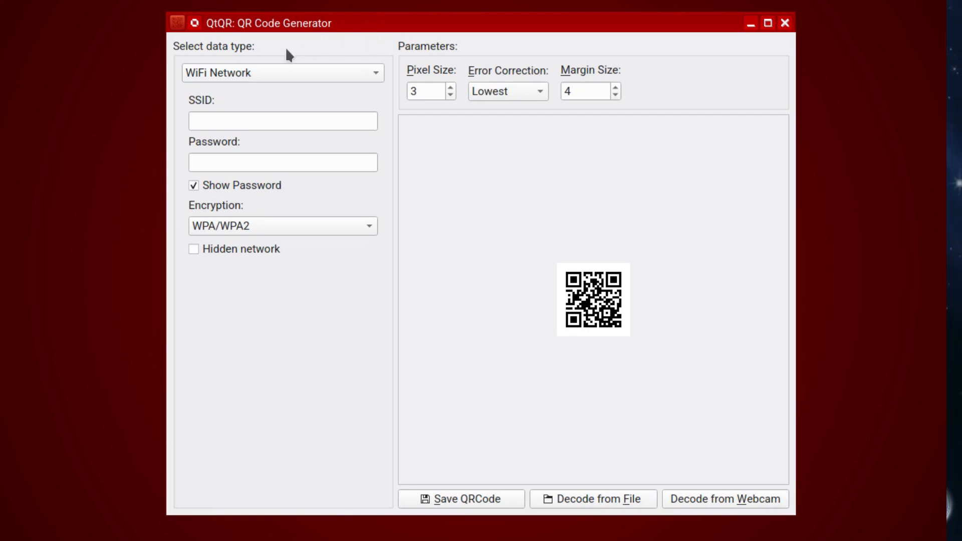
pyautogui.click(282, 72)
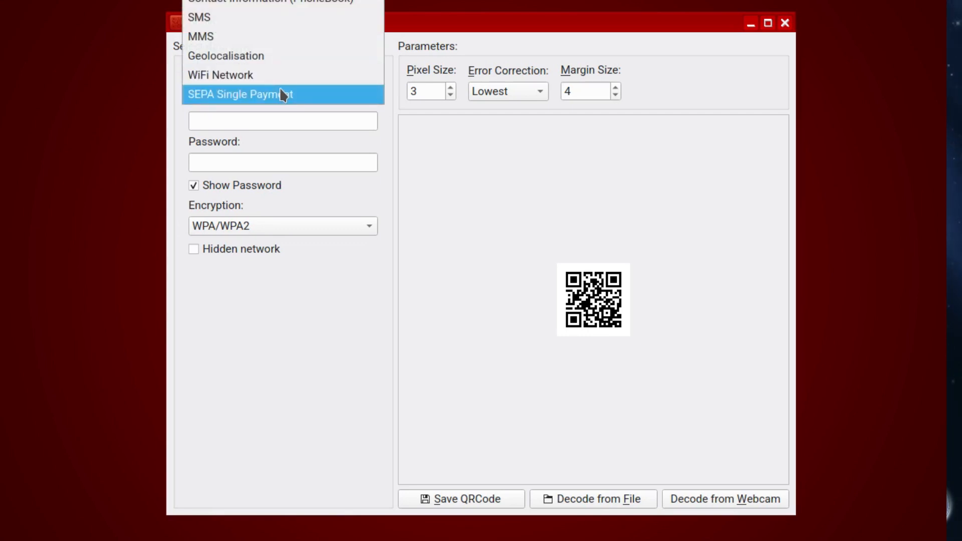
pyautogui.click(238, 94)
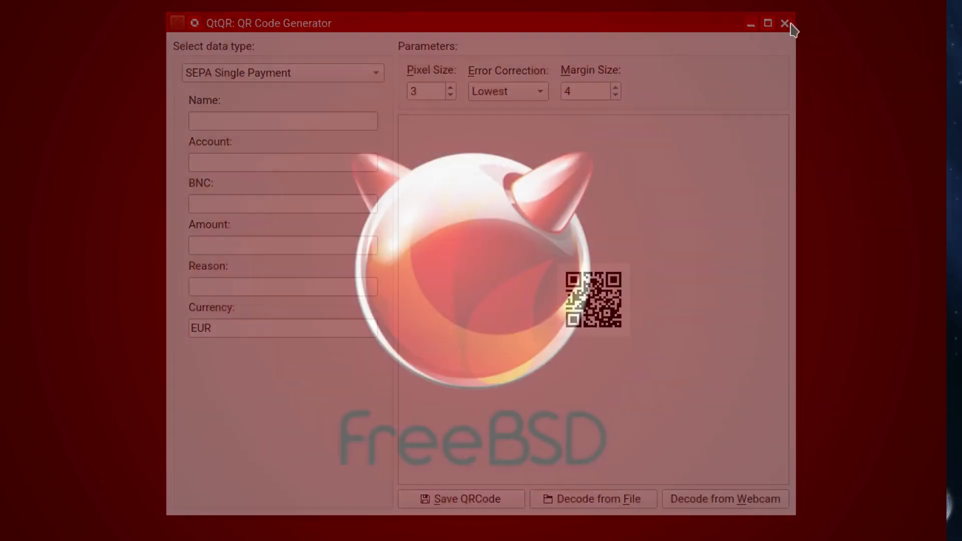
# Close the QtQR generator window
pyautogui.click(785, 24)
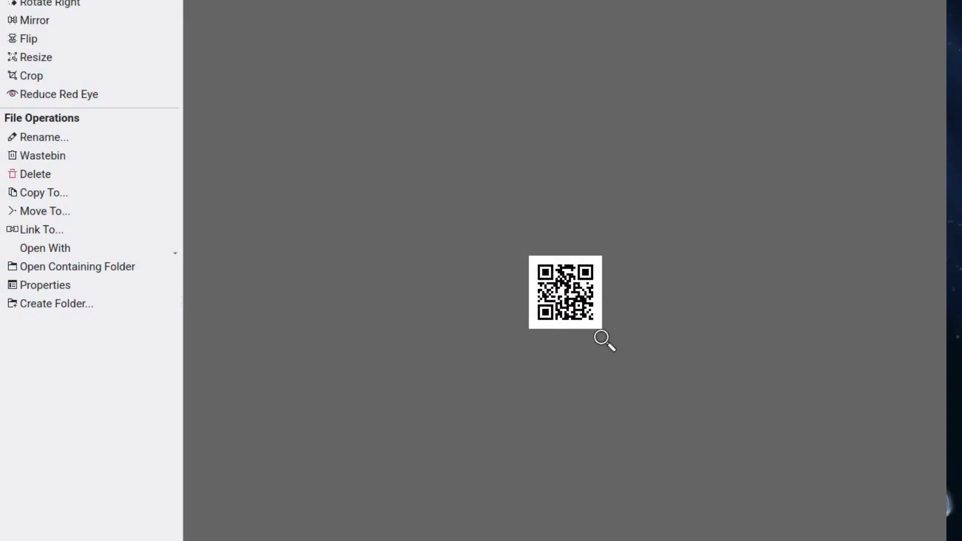